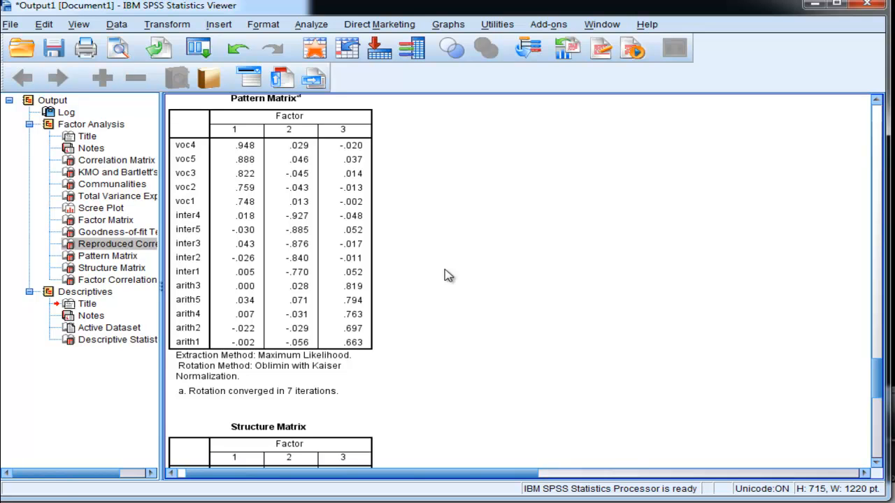
Step: Copy the small factor 1 inter/arith and factor 2 voc loadings from the Pattern Matrix into a new VAR00001 column
left_click(245, 224)
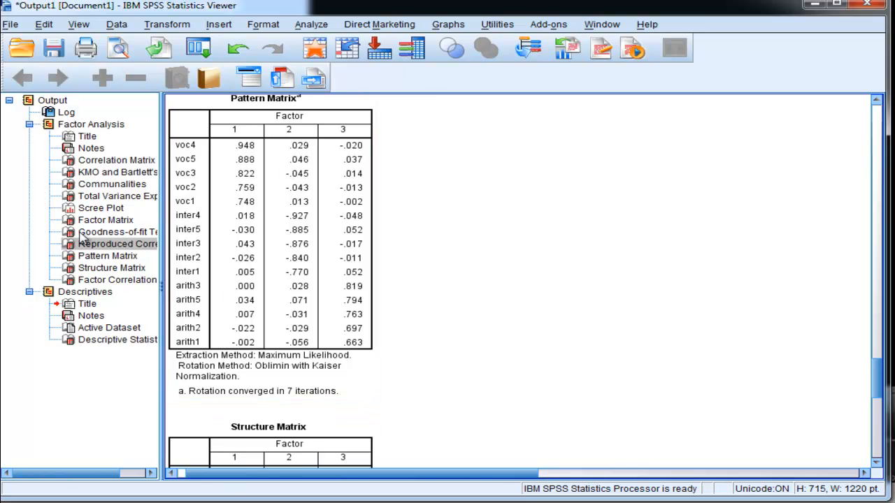
left_click(167, 24)
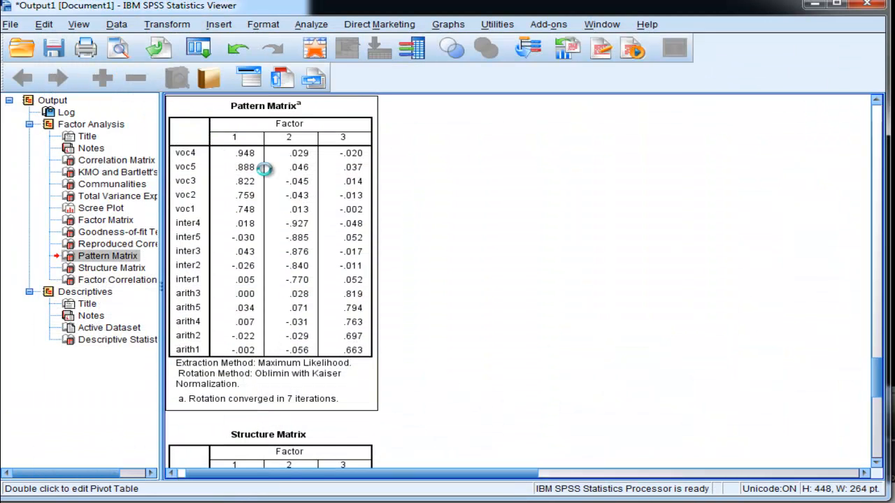
double_click(264, 170)
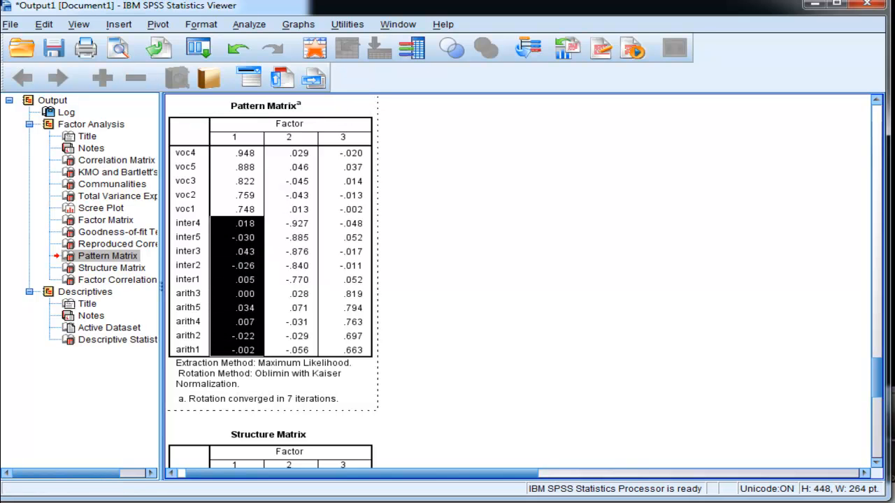
left_click(44, 24)
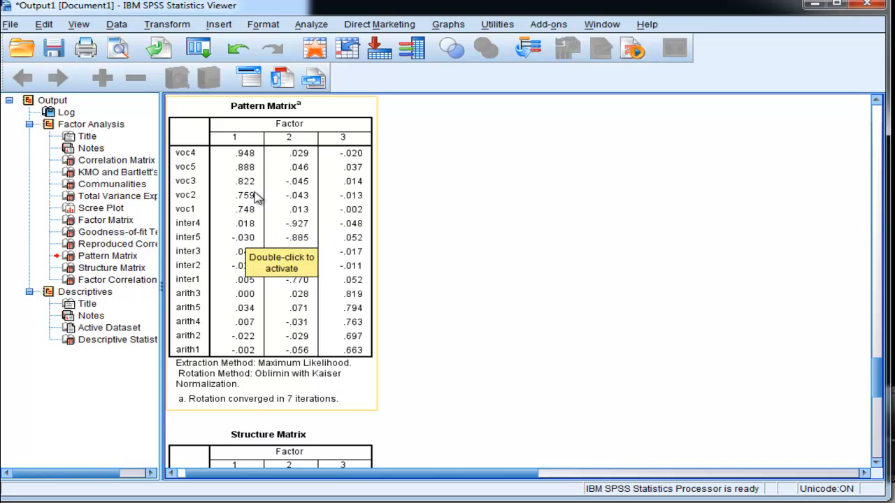
mouse_move(190, 216)
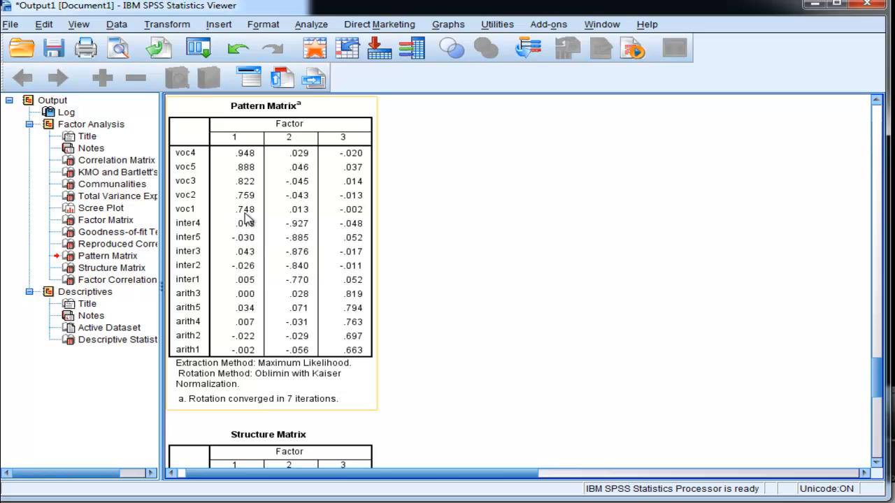
mouse_move(301, 165)
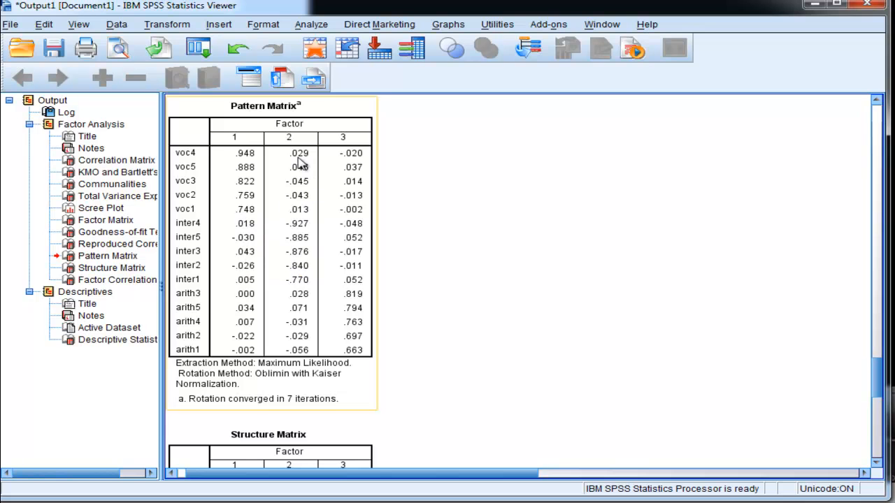
double_click(288, 167)
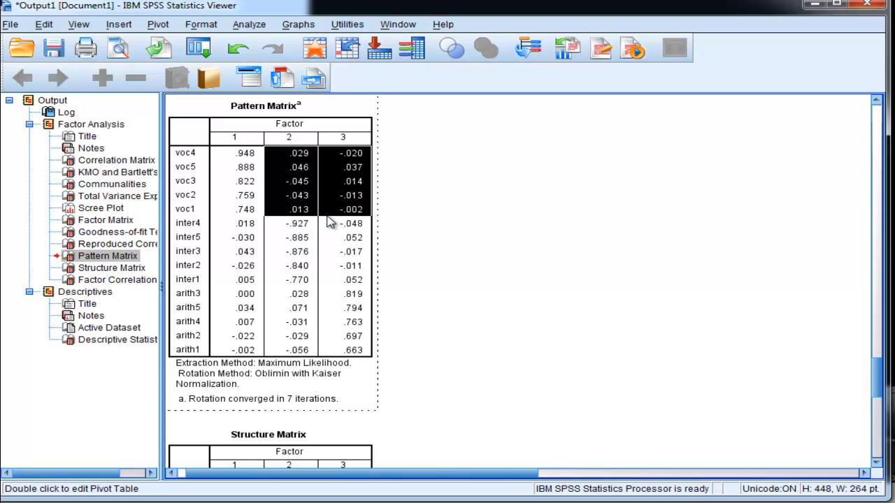
mouse_move(333, 218)
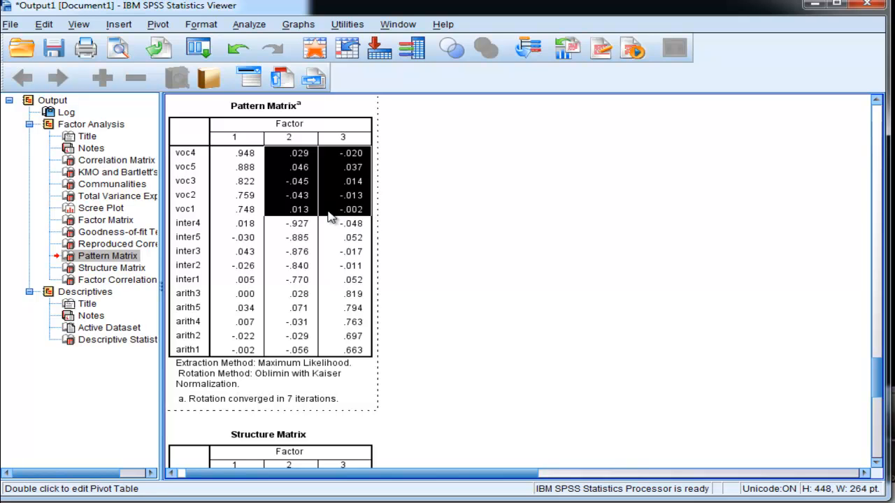
mouse_move(445, 246)
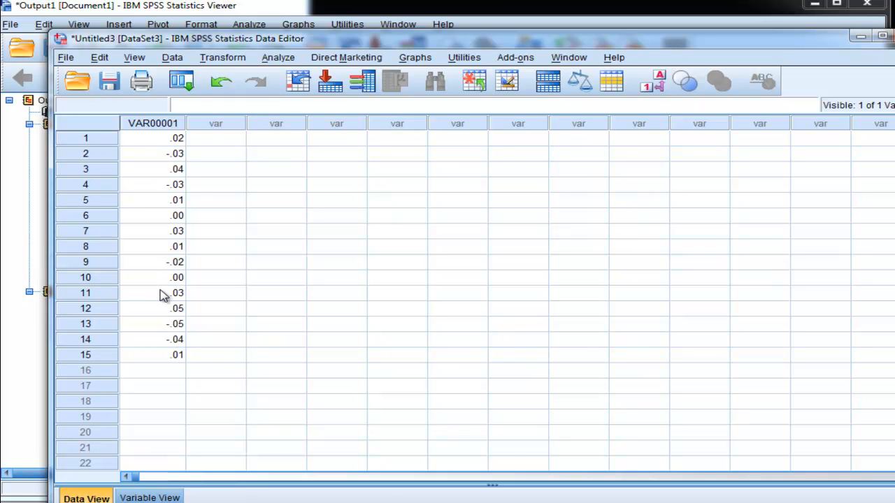
Step: Copy the factor 2 arith and factor 3 voc/inter loadings and append them below the VAR00001 values
scroll("down", 3)
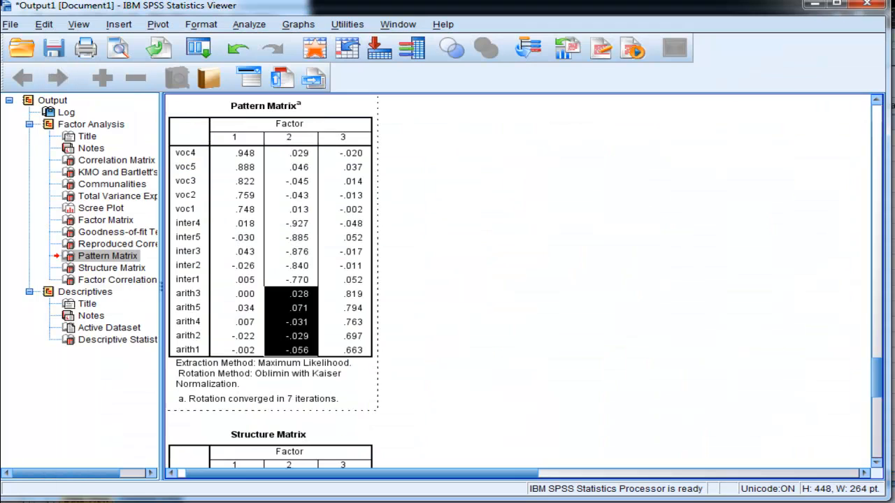
double_click(351, 153)
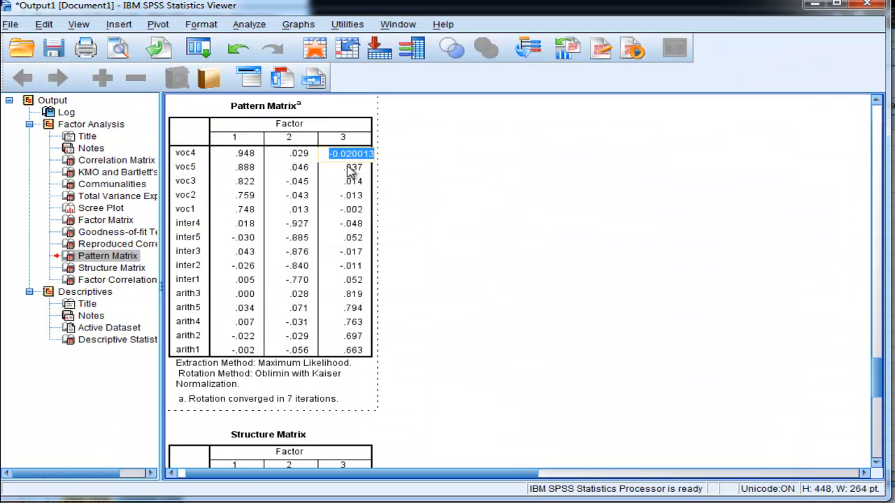
left_click_drag(349, 152, 350, 182)
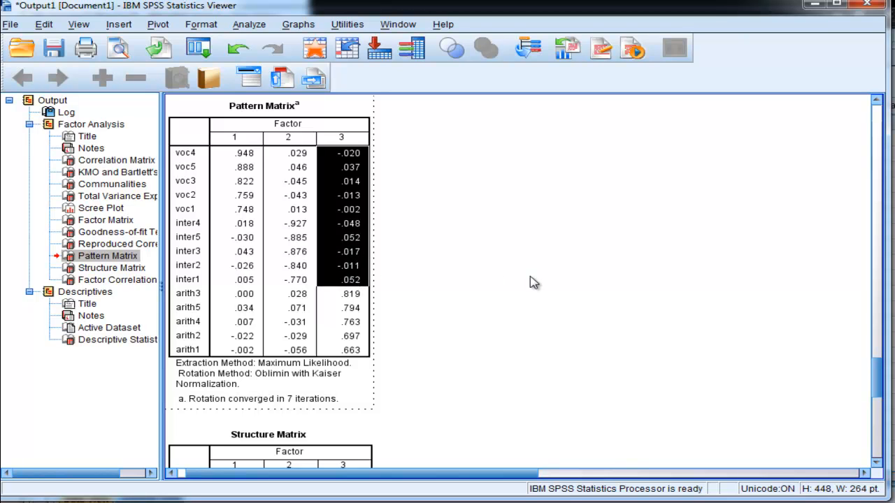
mouse_move(461, 287)
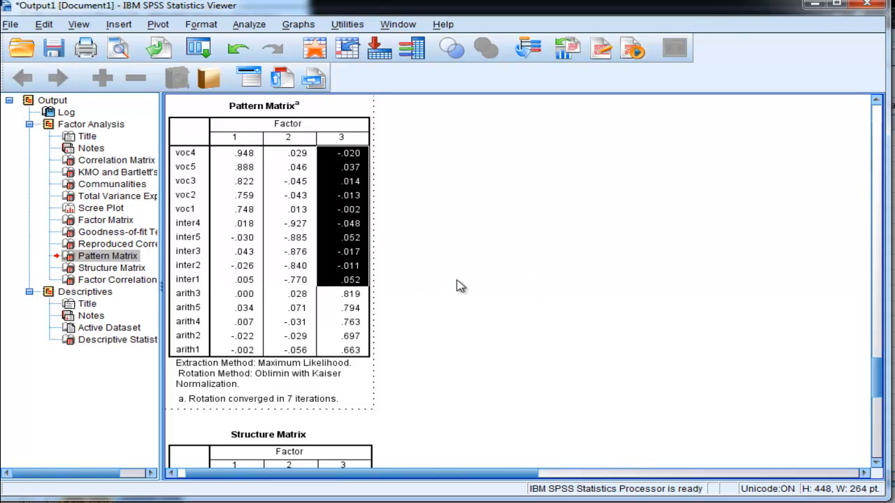
mouse_move(383, 285)
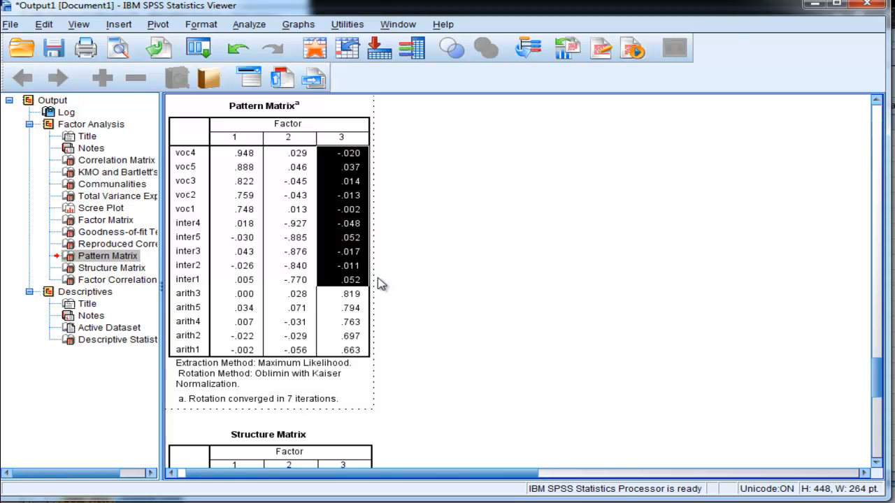
mouse_move(352, 316)
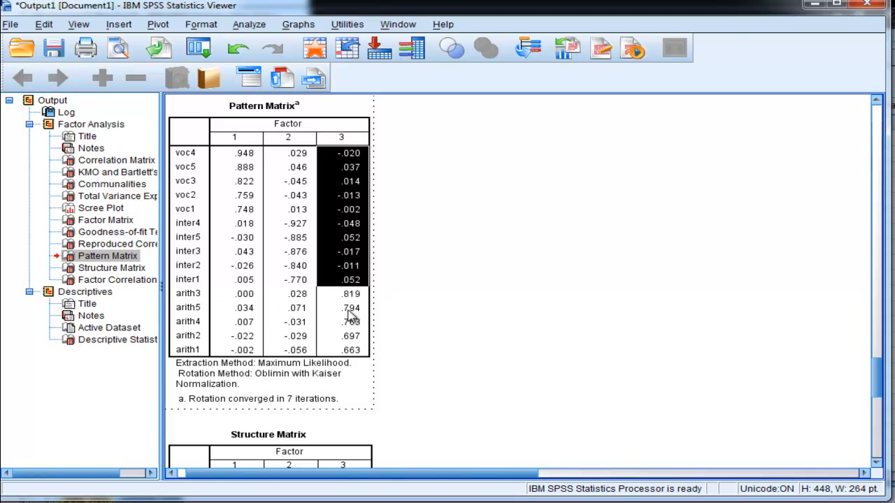
mouse_move(381, 217)
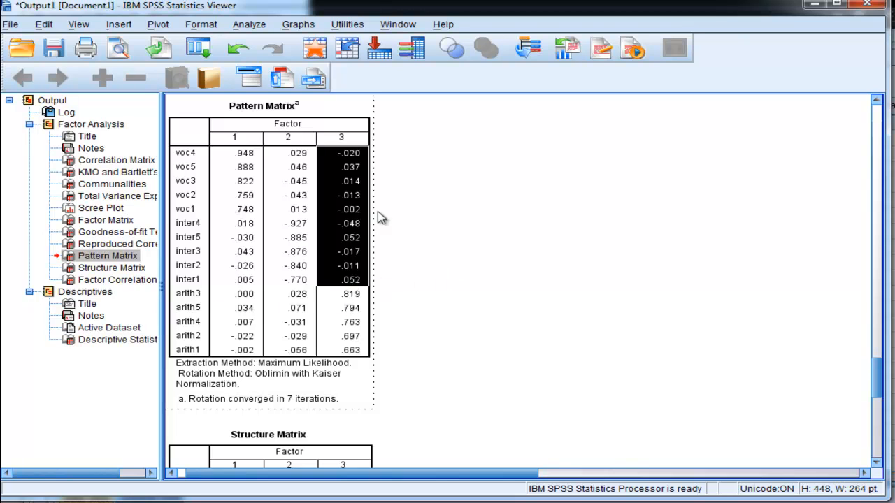
mouse_move(383, 152)
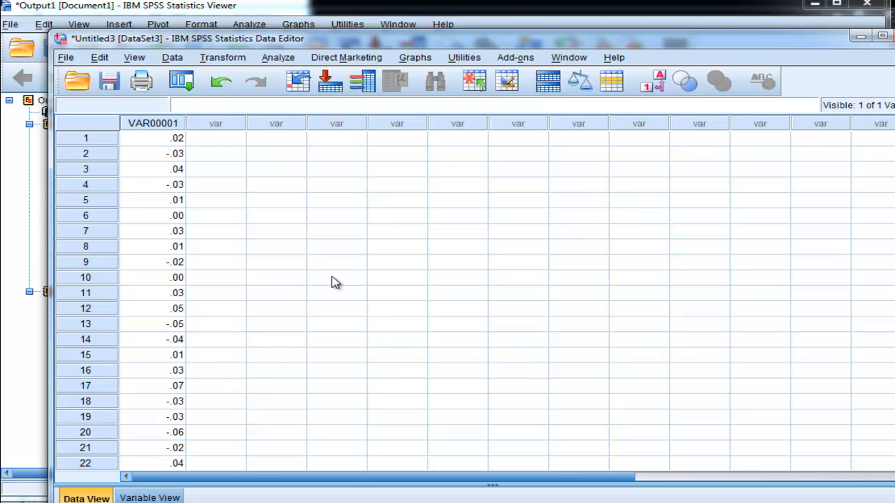
Step: Run Frequencies on VAR00001 with a histogram only, suppressing the frequency tables
left_click(277, 57)
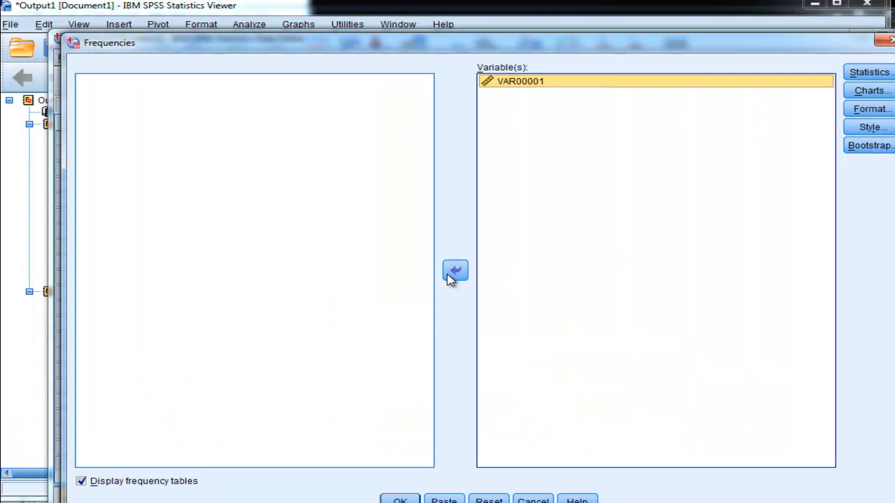
left_click(869, 90)
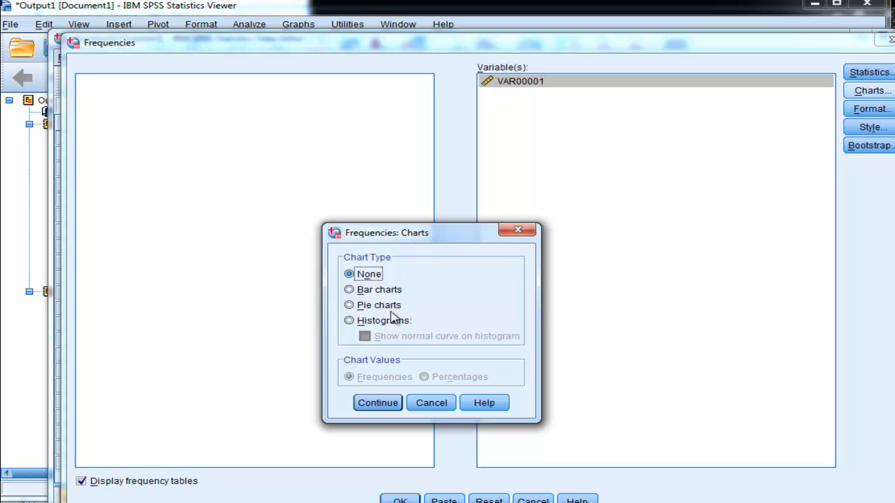
left_click(377, 403)
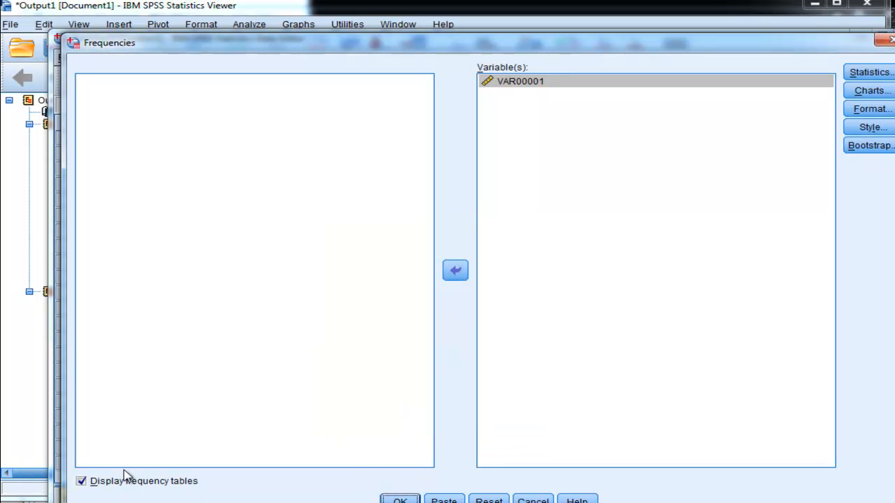
left_click(81, 481)
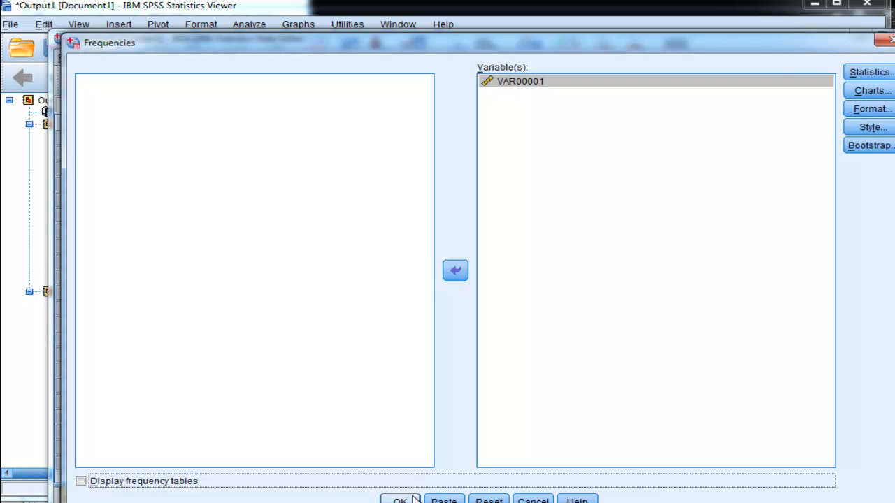
left_click(400, 500)
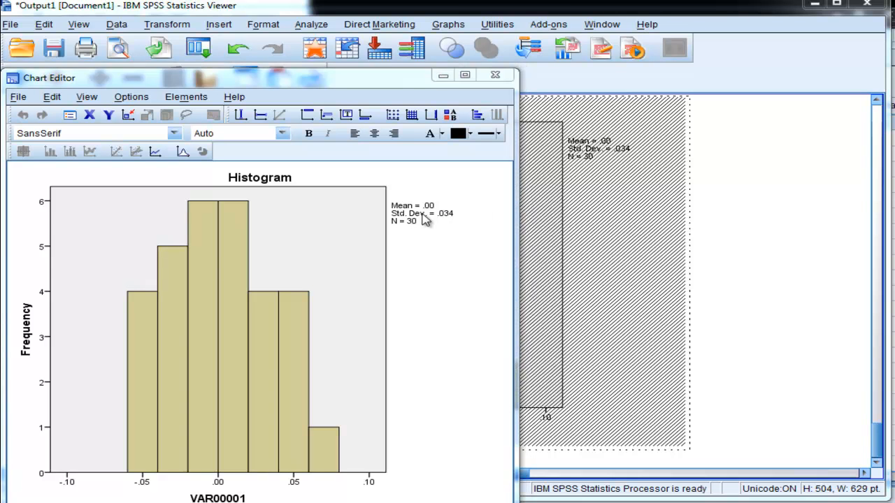
Step: Enlarge the mean/SD/N label, leave the Chart Editor and select the histogram in the output
left_click(423, 212)
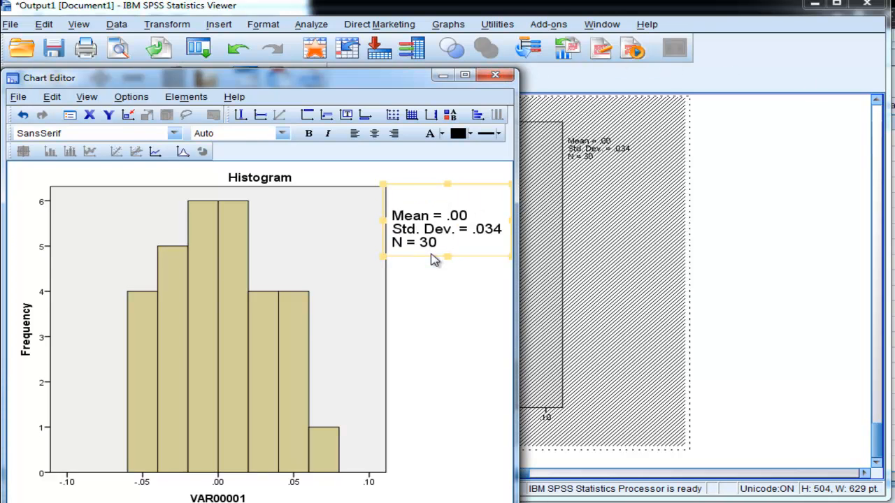
mouse_move(495, 76)
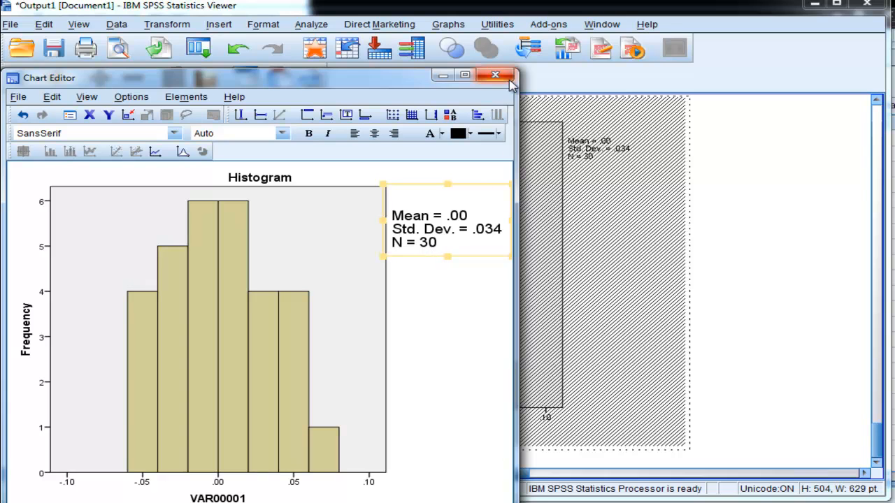
left_click(495, 76)
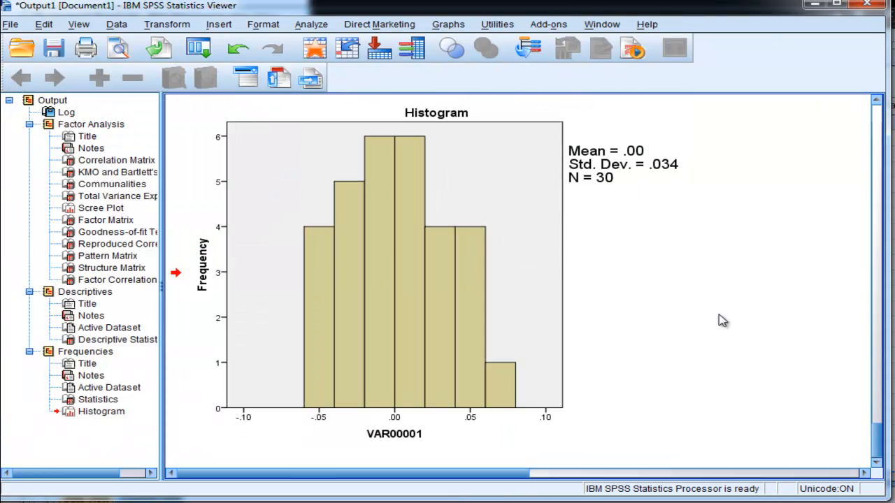
left_click(433, 417)
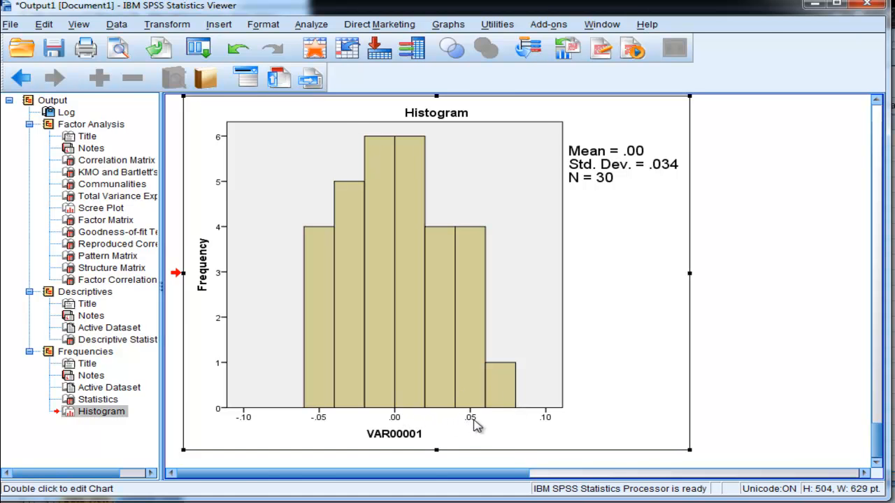
Step: Fix the histogram's x-axis range to -0.10 through 0.10 and apply it
double_click(436, 272)
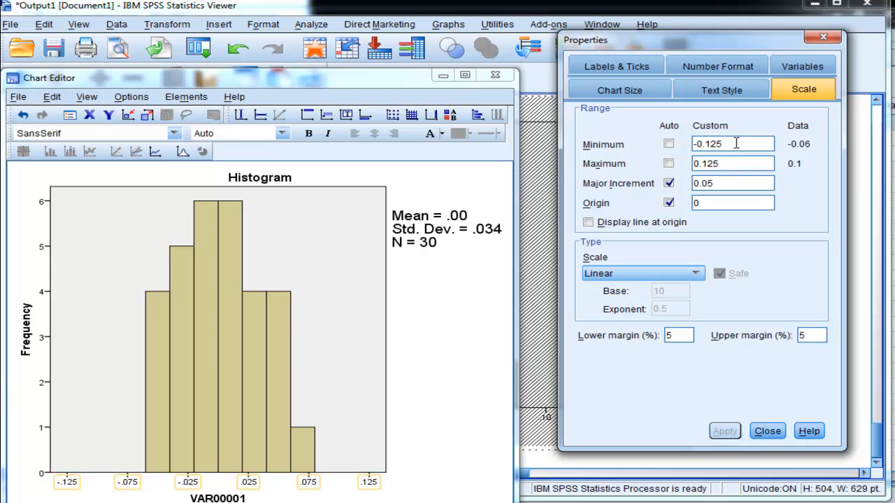
type("-0.10")
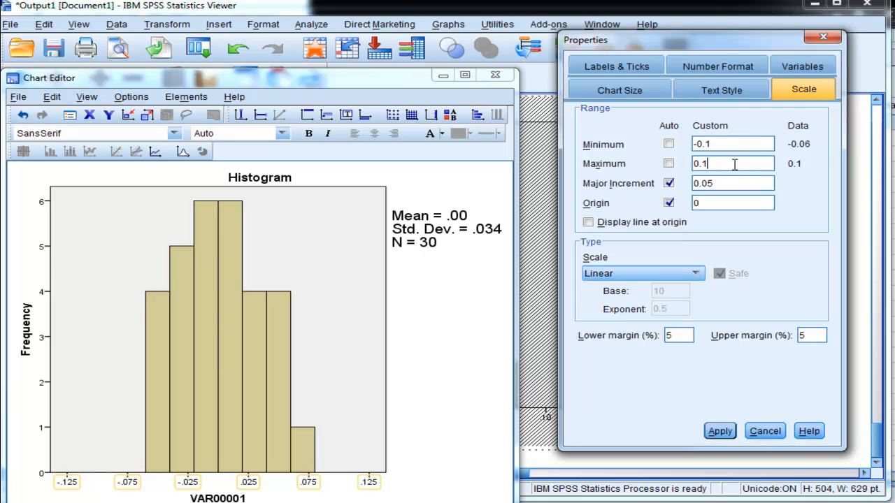
left_click(719, 431)
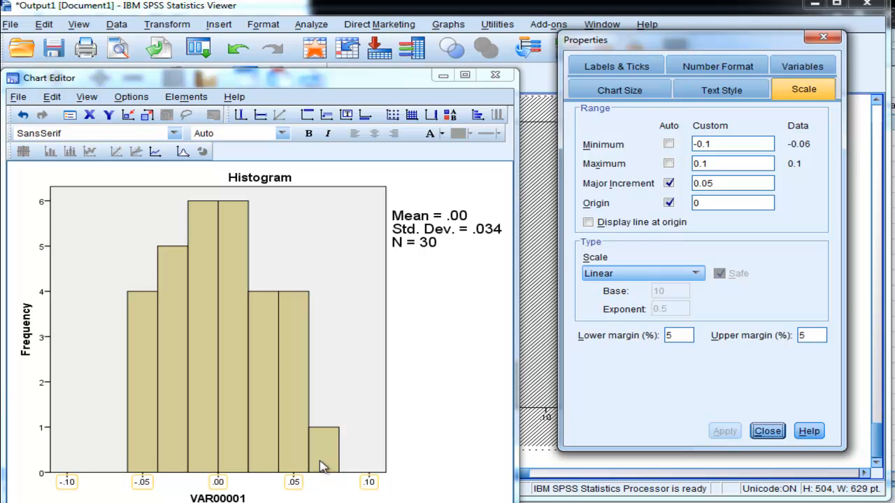
left_click(615, 89)
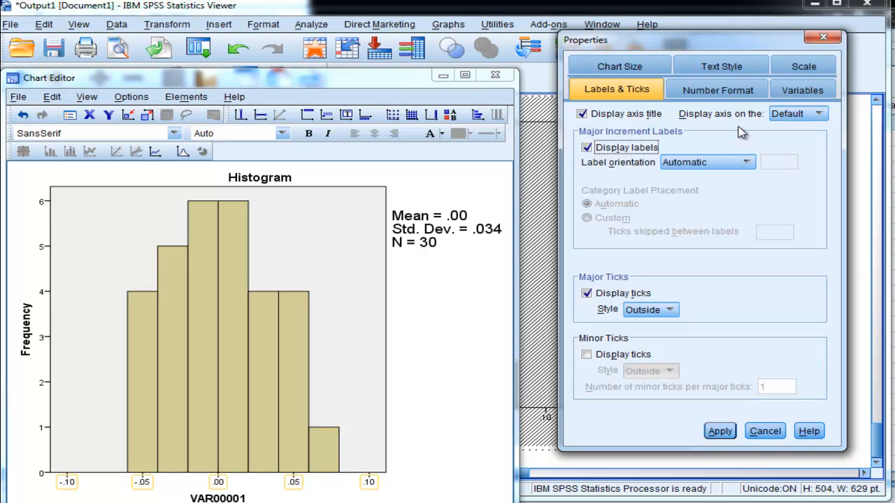
mouse_move(743, 127)
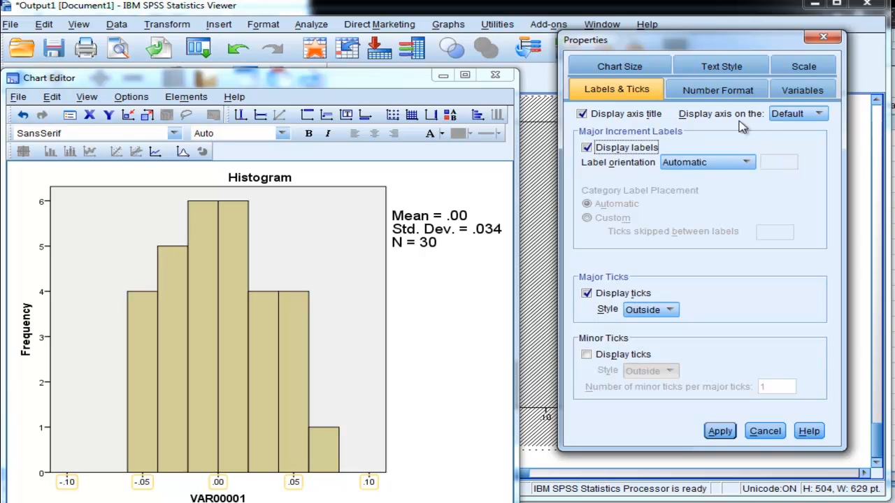
left_click(803, 90)
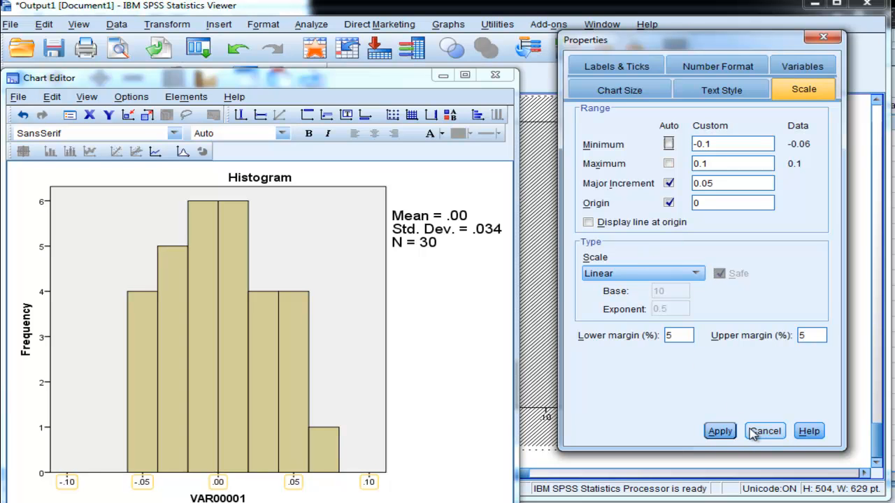
left_click(764, 430)
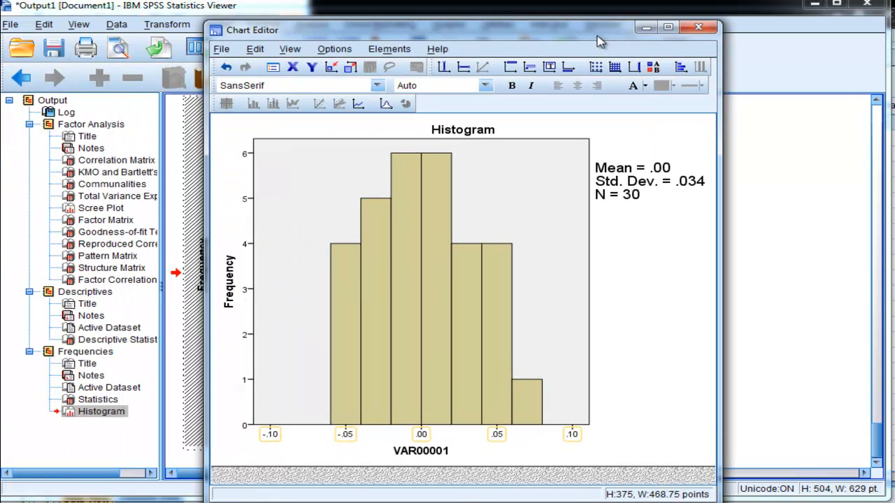
mouse_move(607, 439)
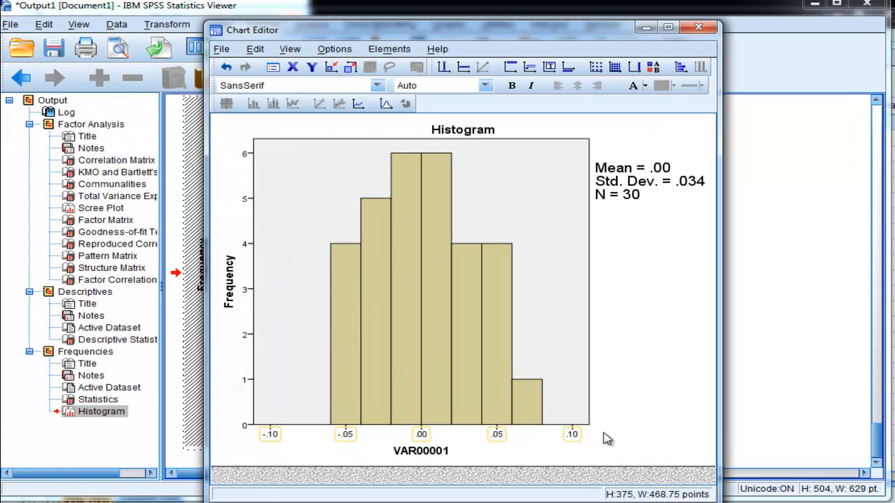
mouse_move(343, 440)
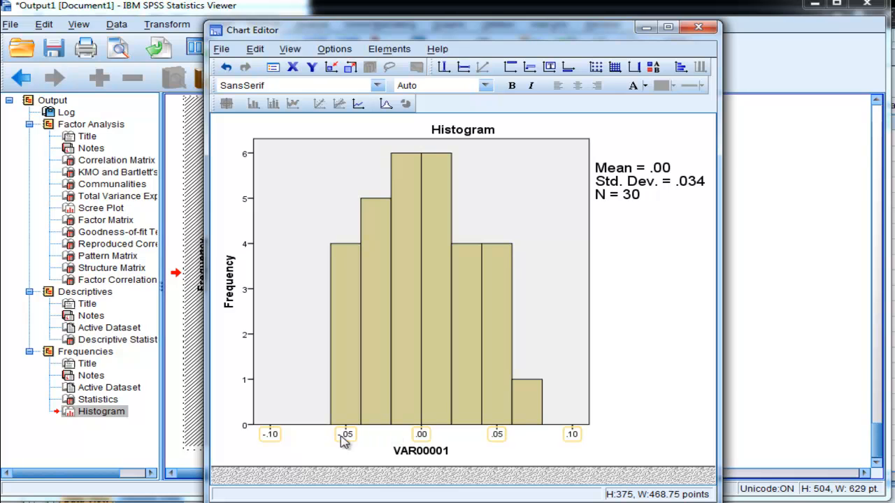
mouse_move(657, 453)
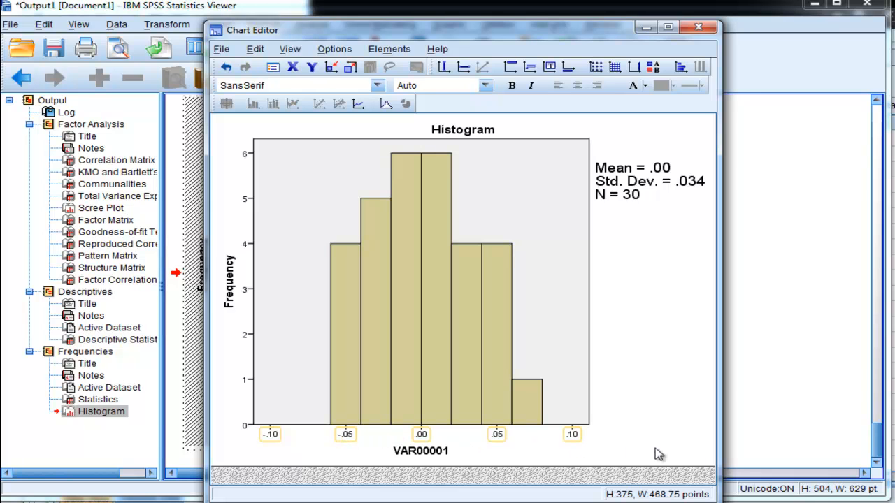
mouse_move(460, 264)
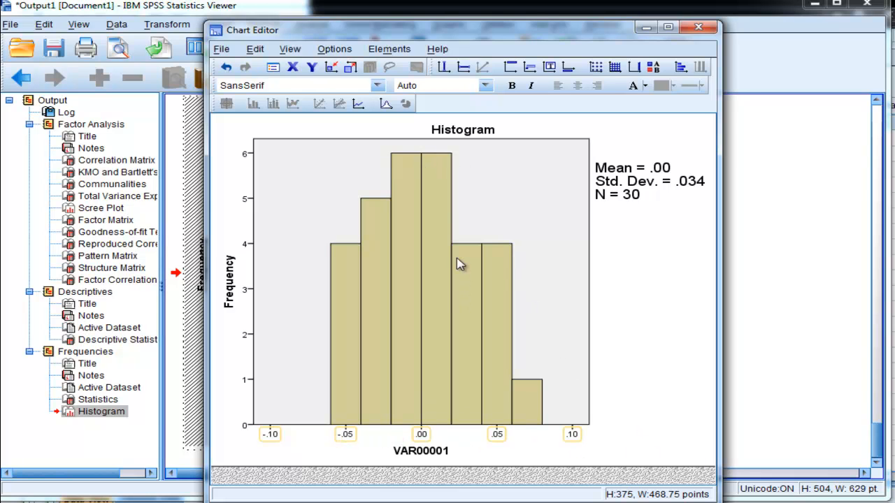
mouse_move(584, 422)
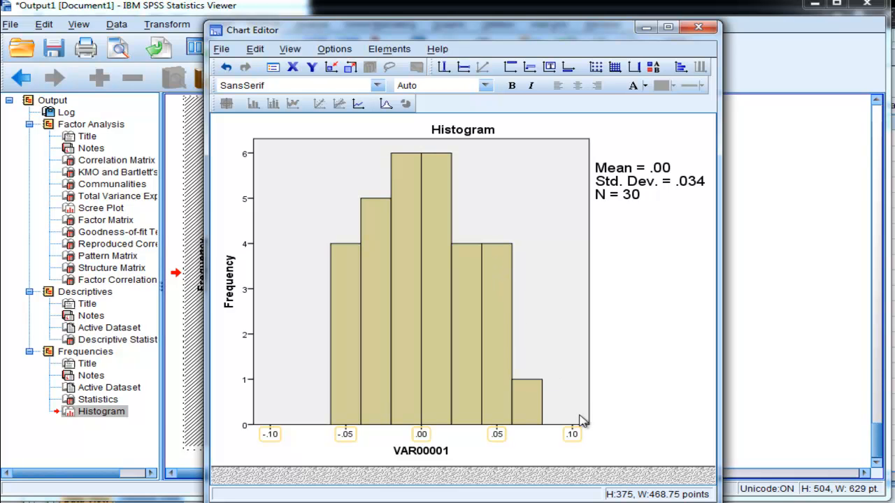
mouse_move(294, 429)
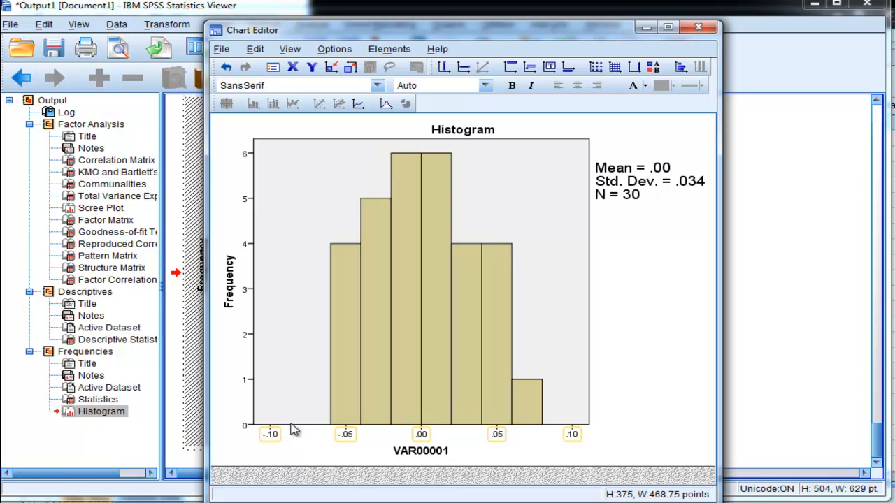
mouse_move(260, 430)
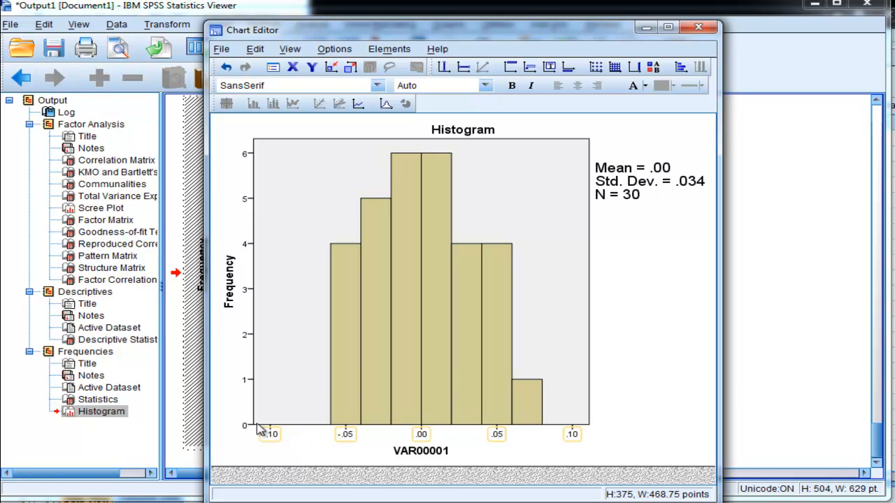
mouse_move(610, 420)
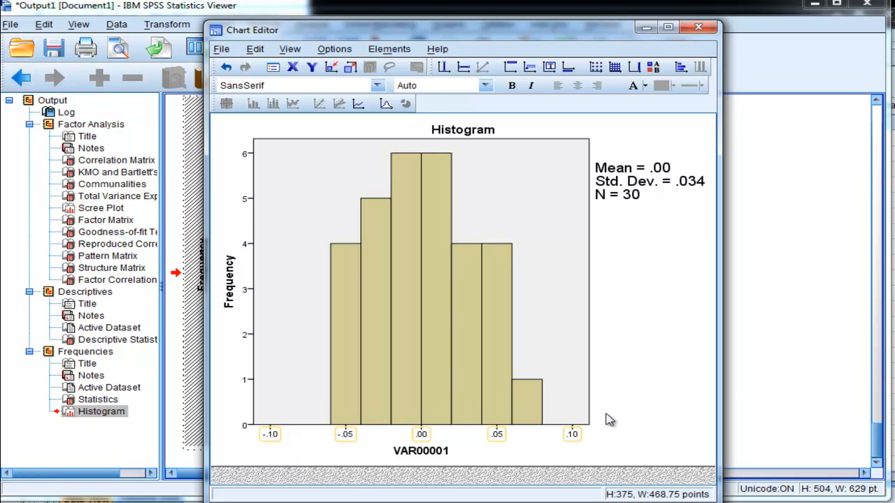
mouse_move(516, 378)
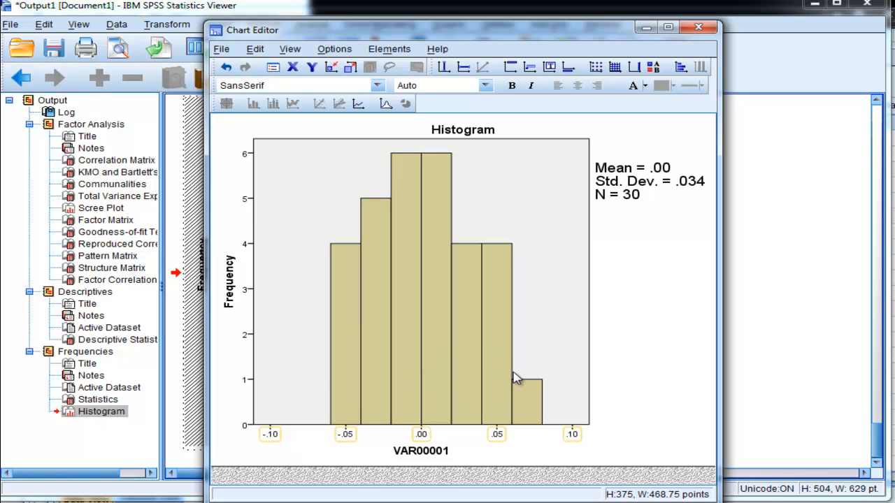
mouse_move(495, 364)
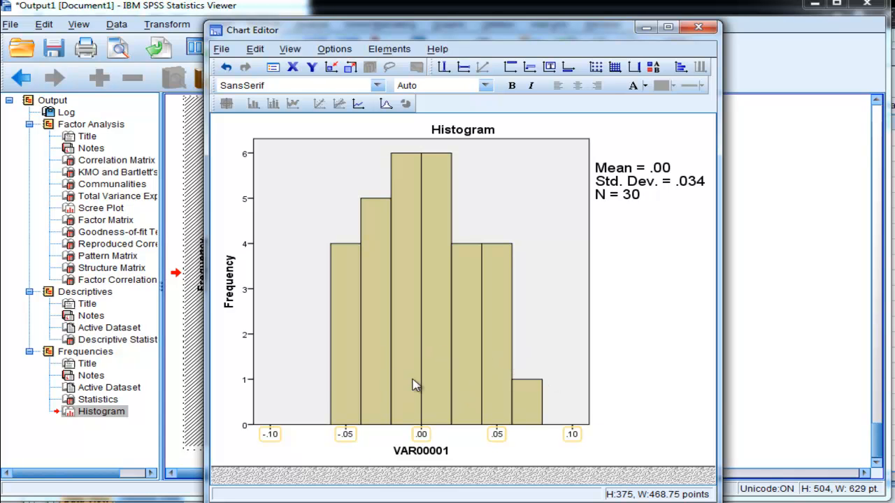
mouse_move(425, 411)
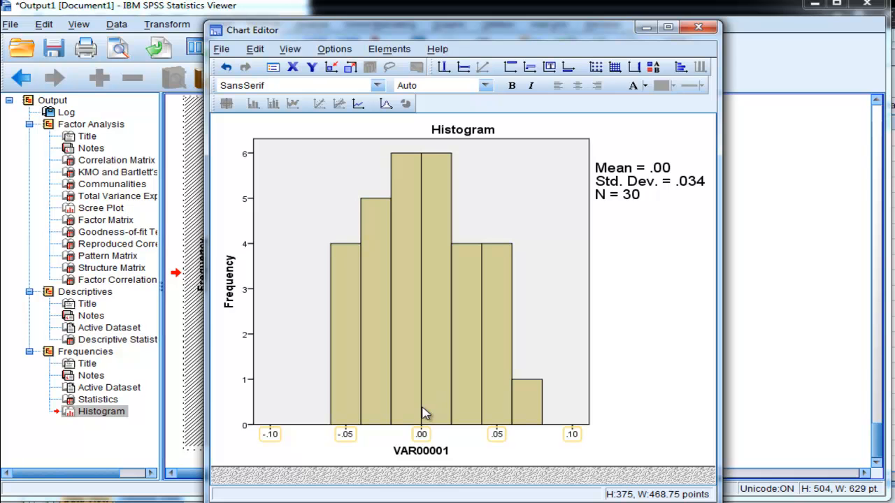
Step: Switch from SPSS to the Excel SEM fit statistics calculator workbook
left_click(698, 27)
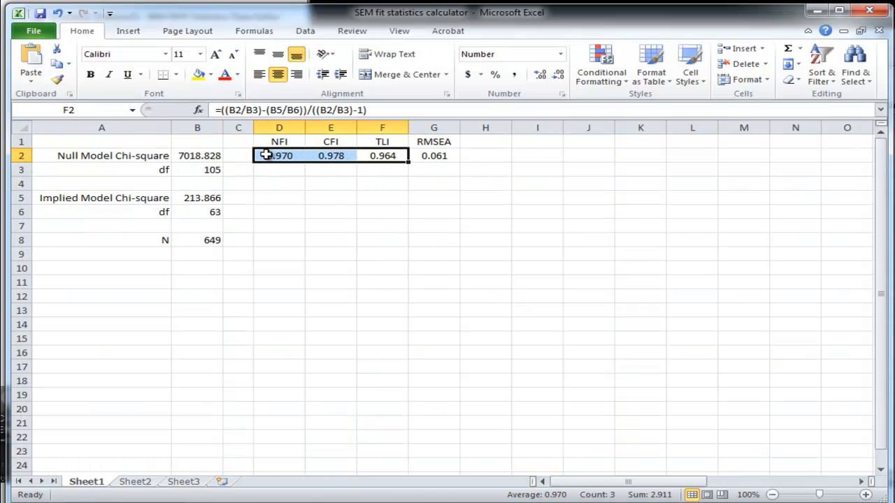
left_click(433, 155)
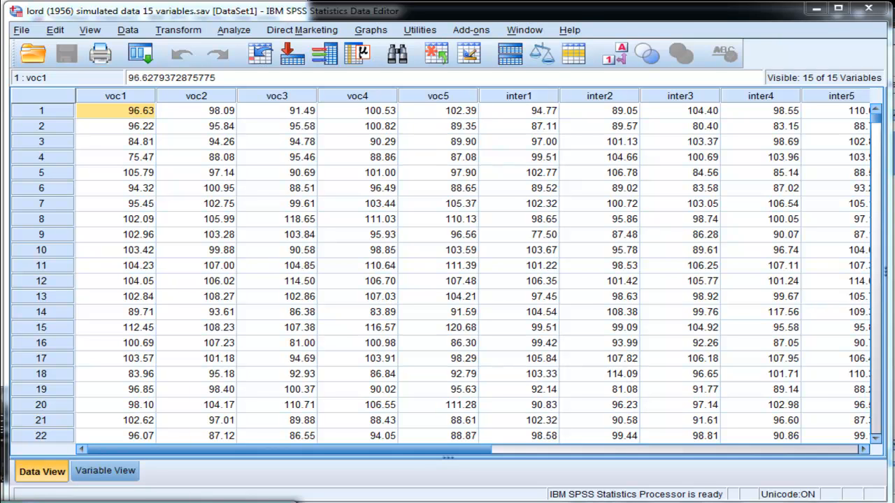
mouse_move(516, 483)
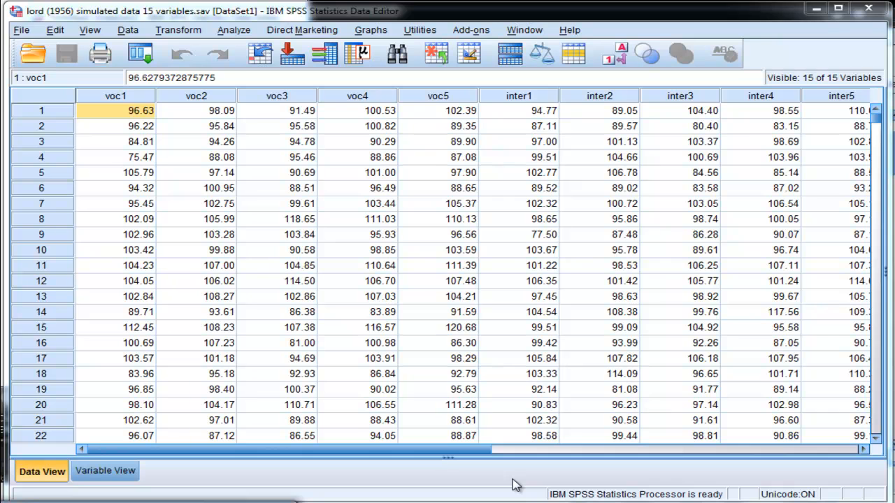